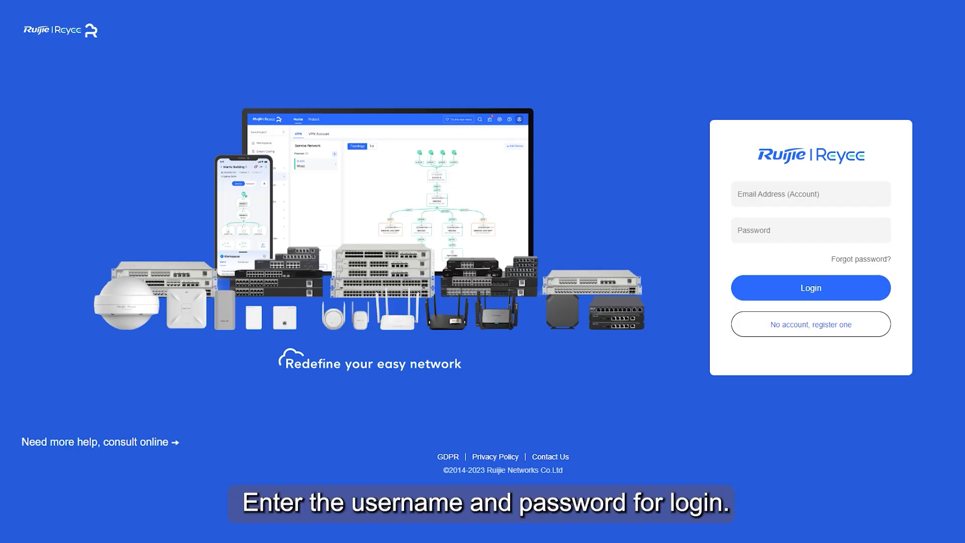
- Sign in to the Ruijie Cloud account so the Home page lists its 14 projects
{"action": "left_click", "coordinate": [811, 288]}
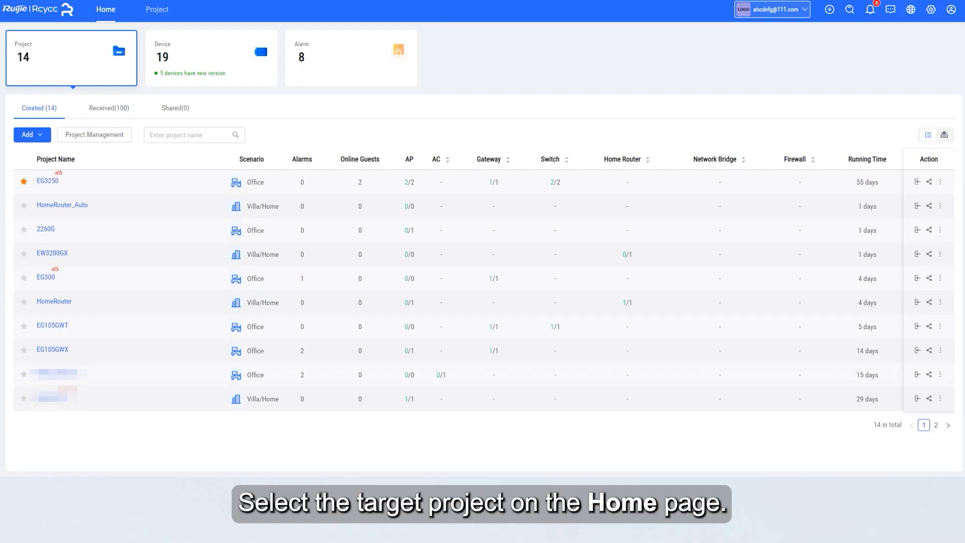
- Navigate from project EG3250 to the gateway's VPN configuration page
{"action": "left_click", "coordinate": [46, 181]}
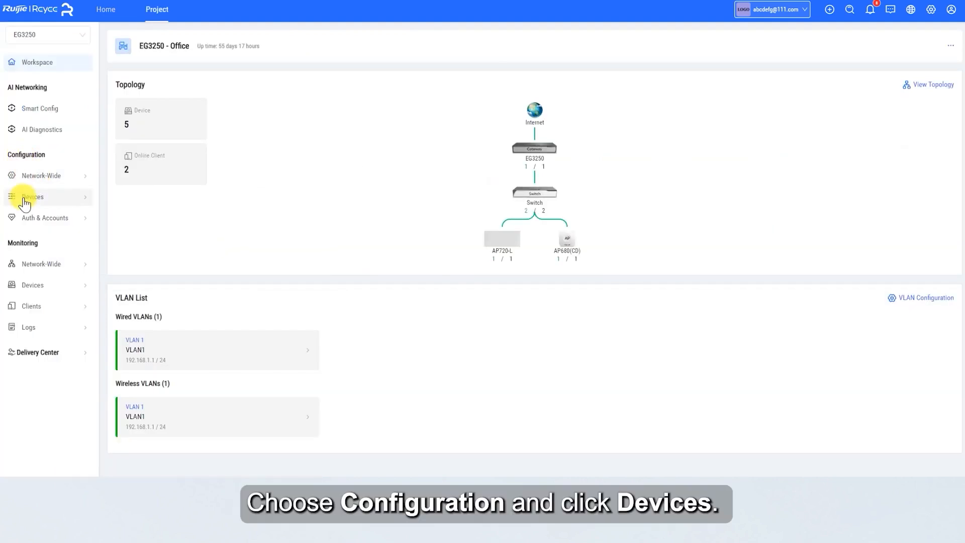
{"action": "left_click", "coordinate": [32, 197]}
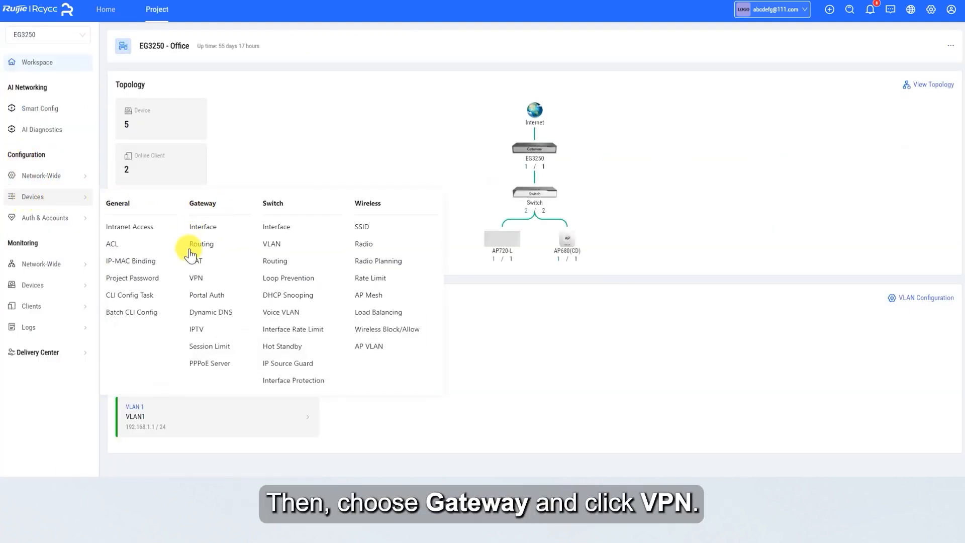
{"action": "left_click", "coordinate": [195, 278]}
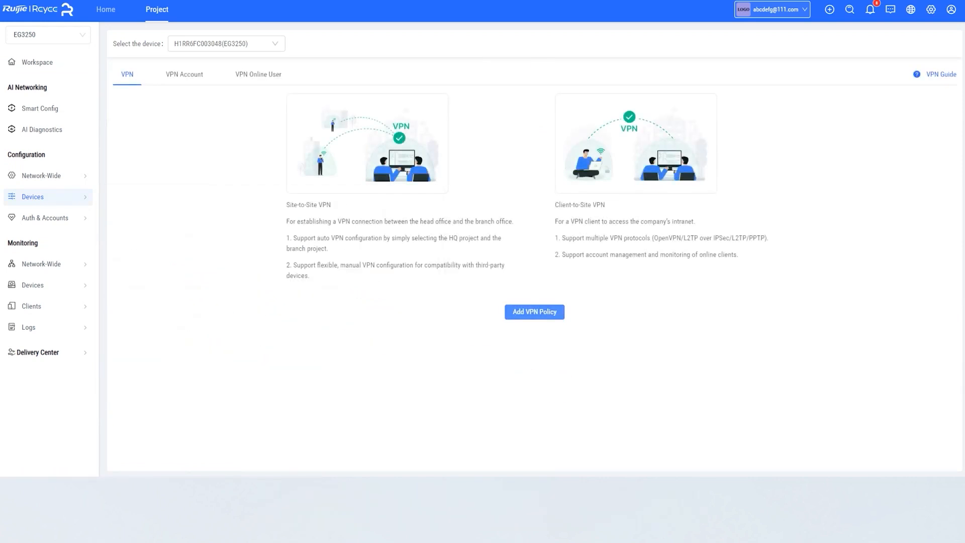
- Start a new VPN policy with remark EG3250_L2TP_IPsec for Client-to-Site use
{"action": "left_click", "coordinate": [535, 312]}
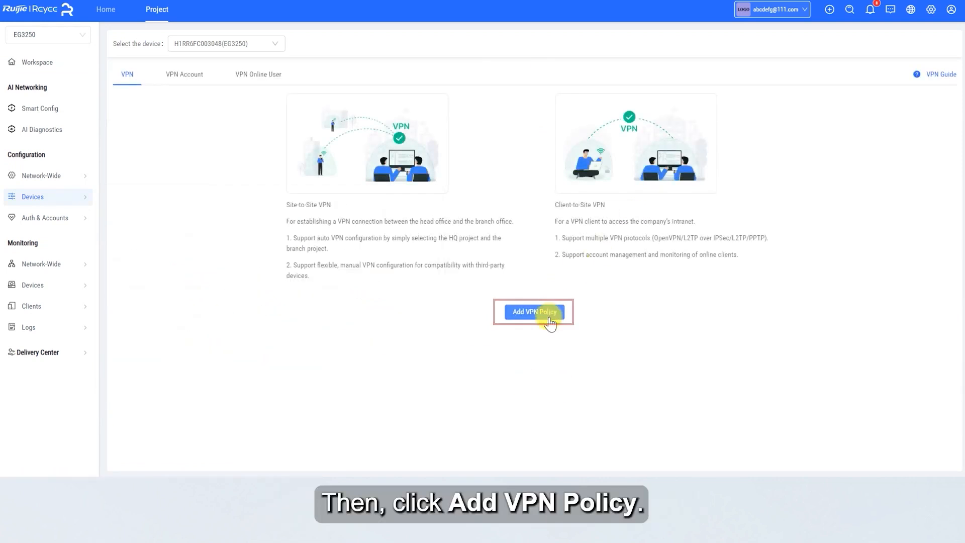
{"action": "left_click", "coordinate": [534, 311]}
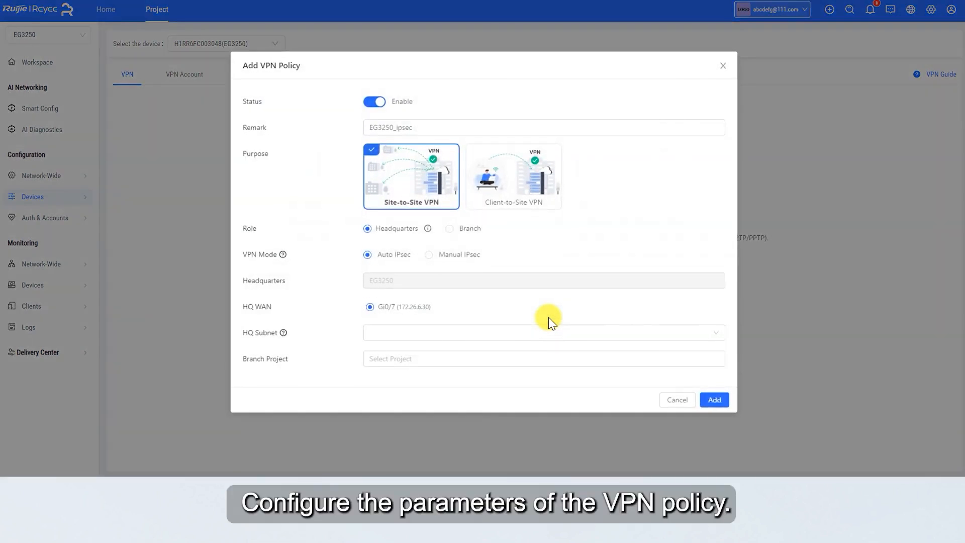
{"action": "mouse_move", "coordinate": [555, 322]}
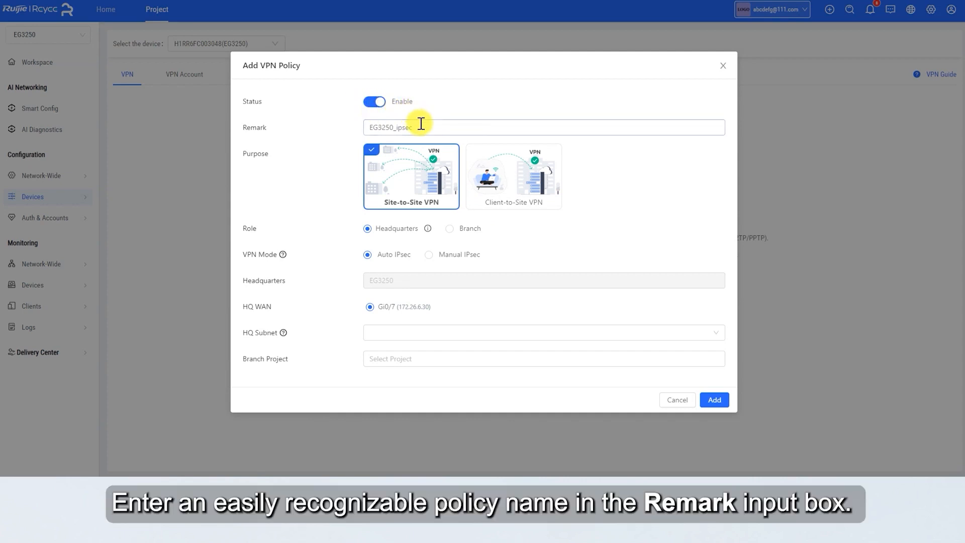
{"action": "left_click", "coordinate": [420, 126]}
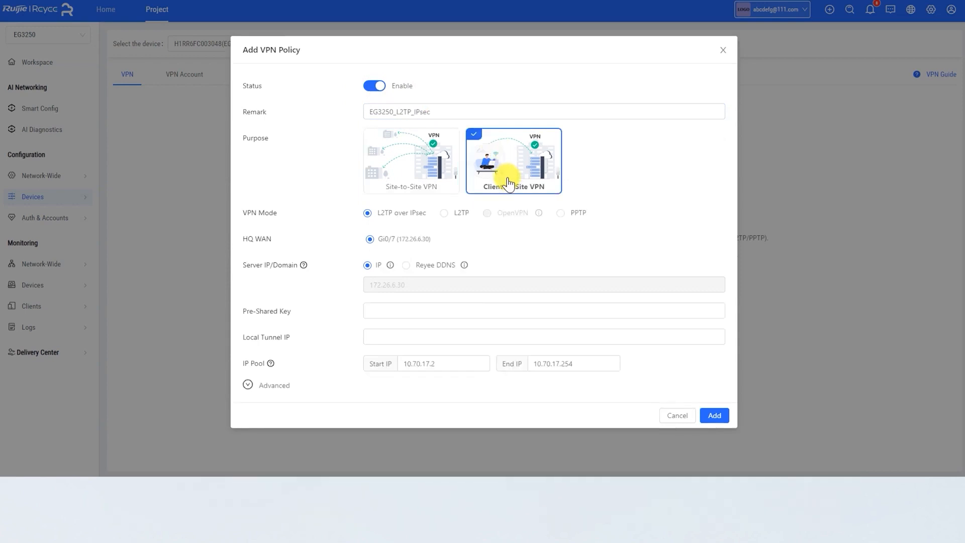
- Set the policy to client-to-site L2TP mode using WAN IP 172.26.6.30 as server address
{"action": "left_click", "coordinate": [443, 226]}
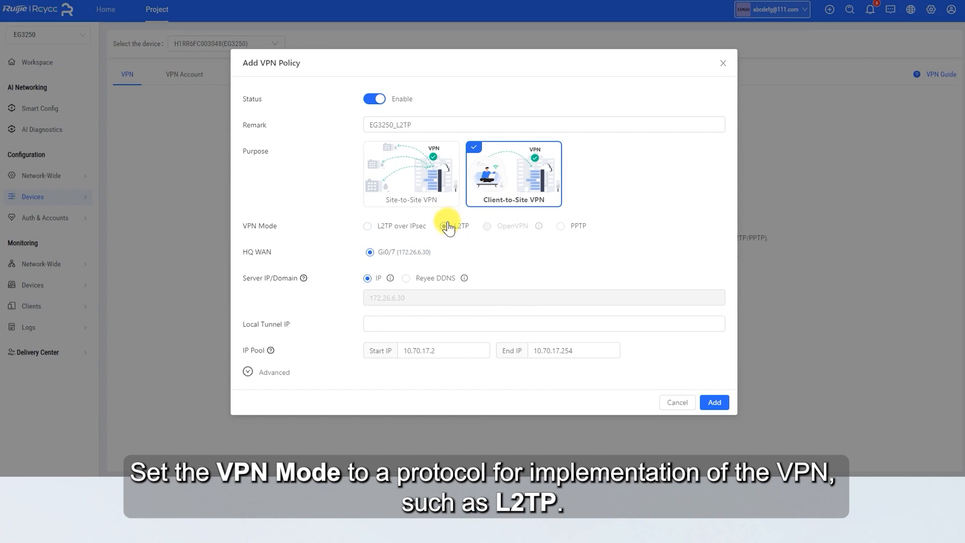
{"action": "left_click", "coordinate": [443, 225]}
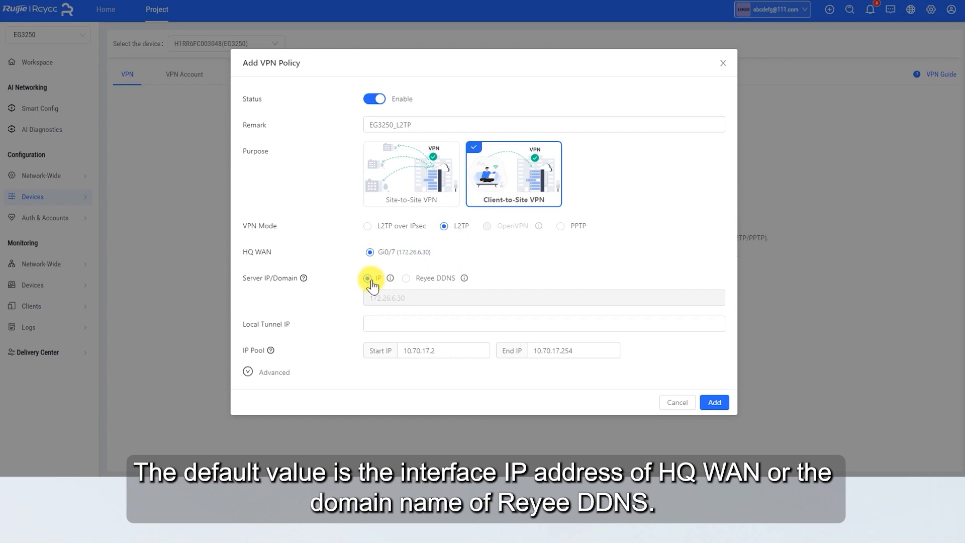
{"action": "left_click", "coordinate": [382, 322]}
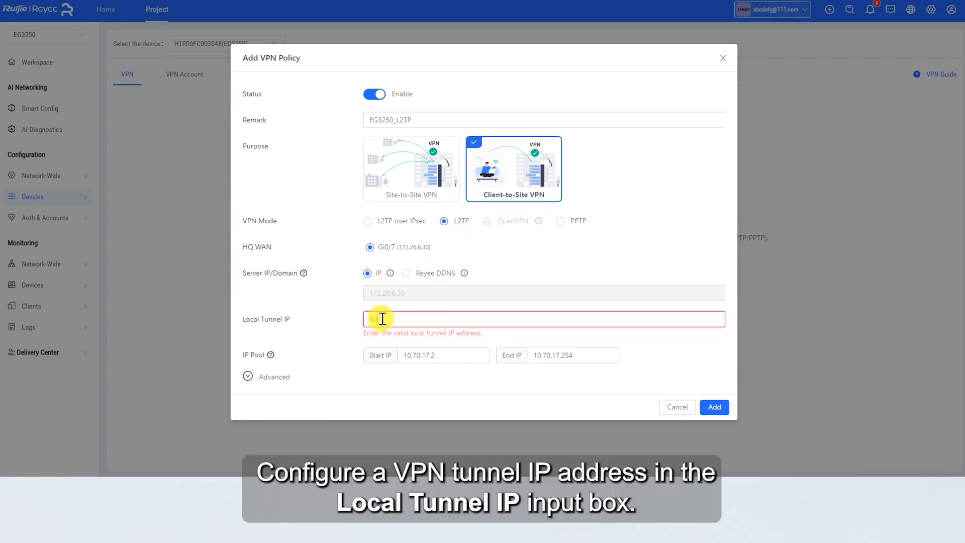
- Enter local tunnel IP 10.70.17.200 and client pool 10.70.17.10–10.70.17.100, then show advanced settings
{"action": "type", "text": "10.70.17"}
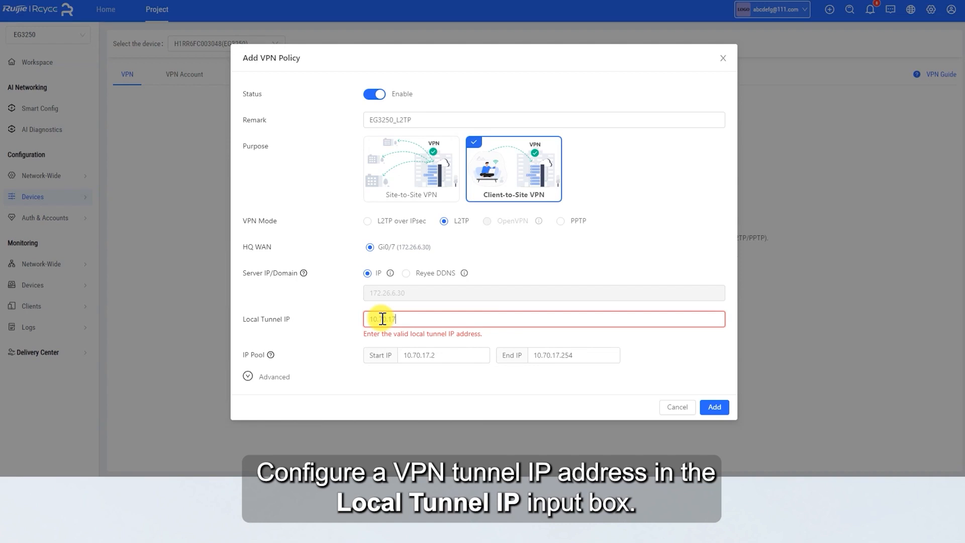
{"action": "type", "text": "10.70.17.200"}
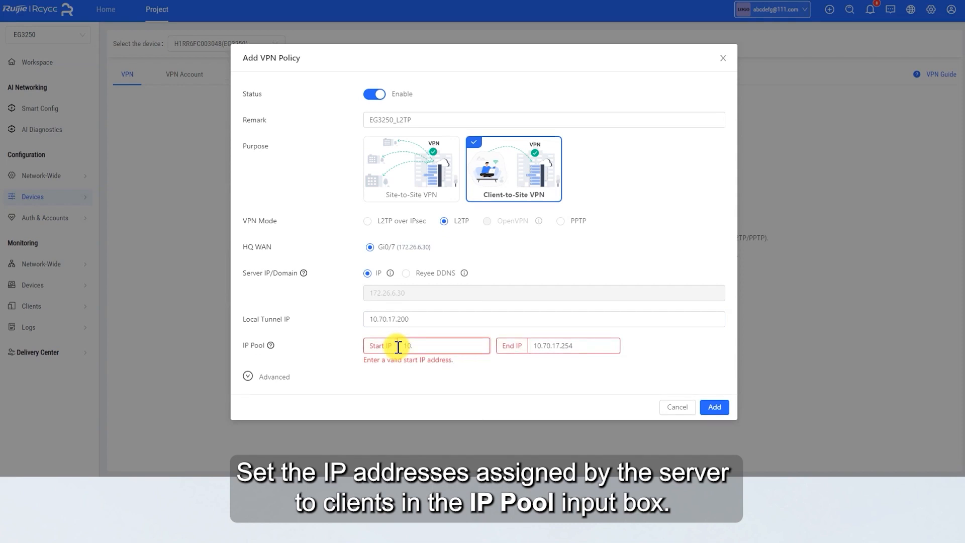
{"action": "type", "text": "10.70.17.10"}
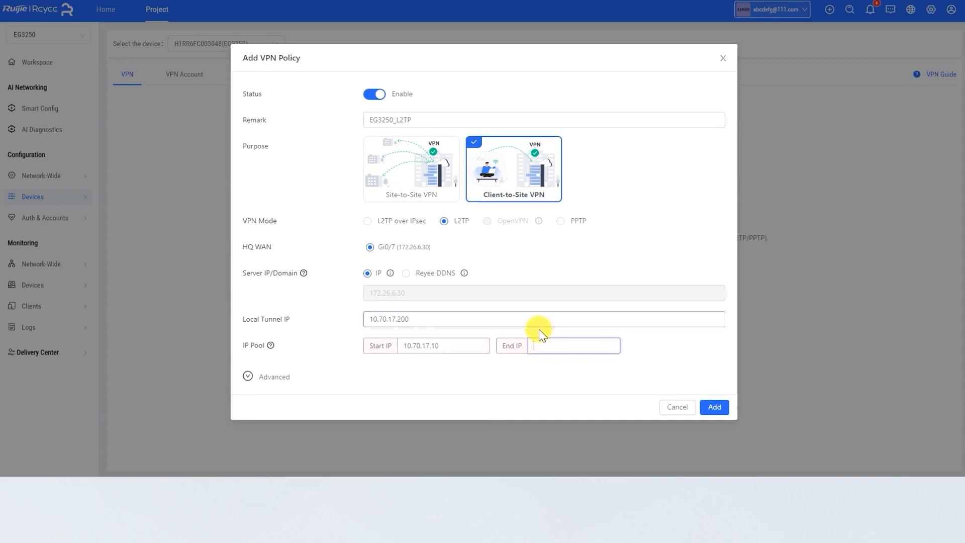
{"action": "type", "text": "10.70.17.100"}
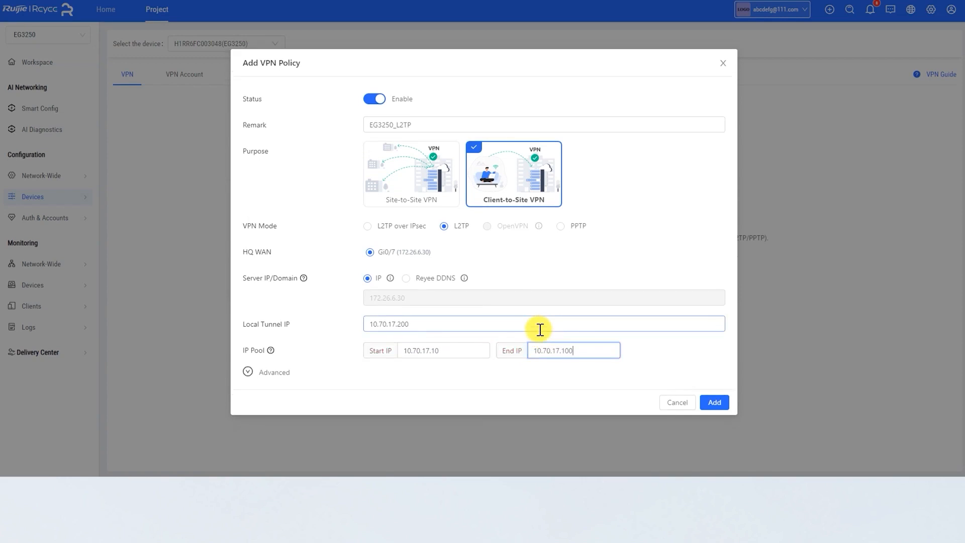
{"action": "left_click", "coordinate": [247, 372]}
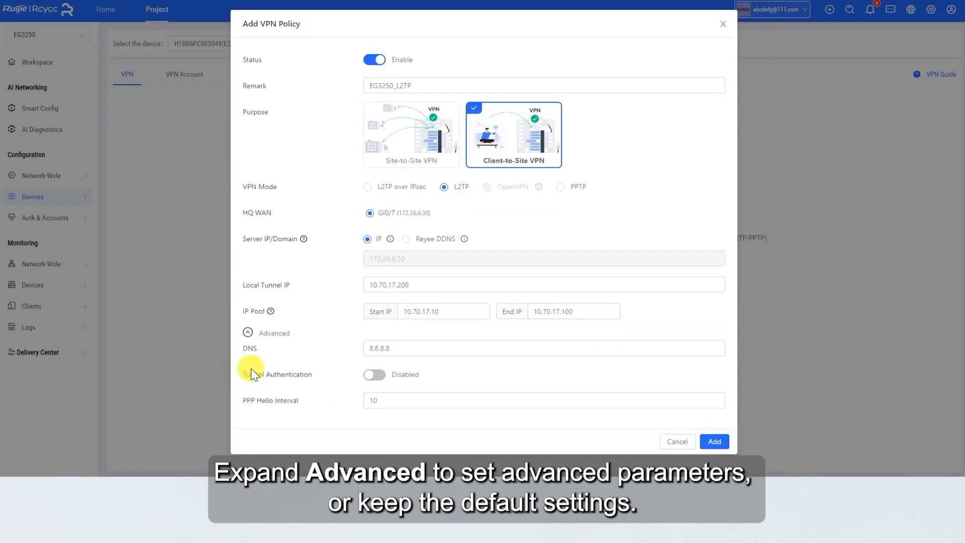
- Save the EG3250_L2TP policy so it appears enabled in the VPN policy table
{"action": "left_click", "coordinate": [714, 441]}
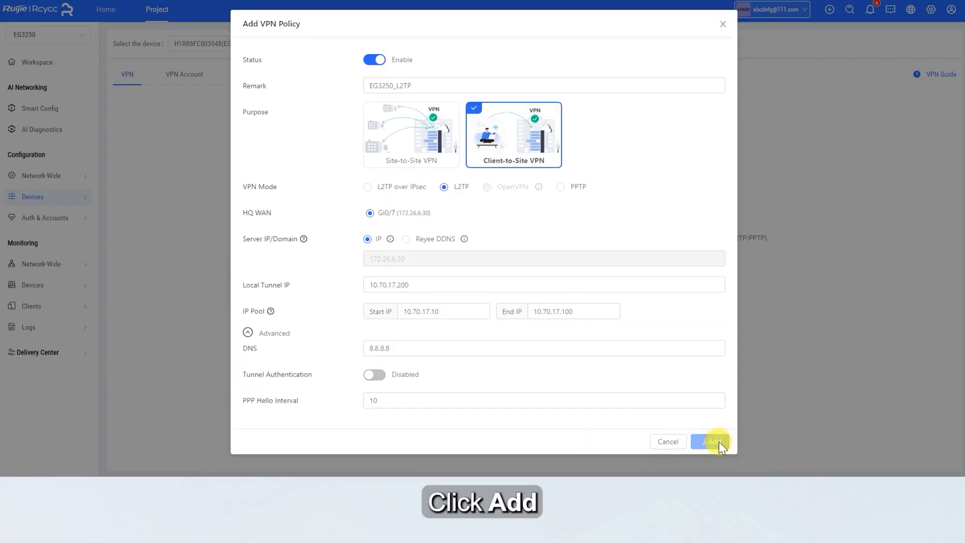
{"action": "left_click", "coordinate": [716, 442]}
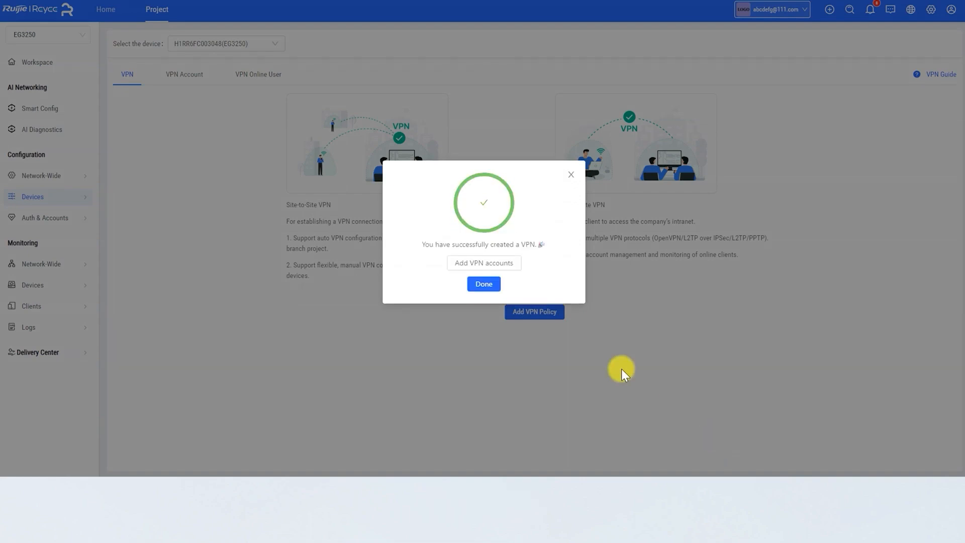
{"action": "left_click", "coordinate": [484, 284]}
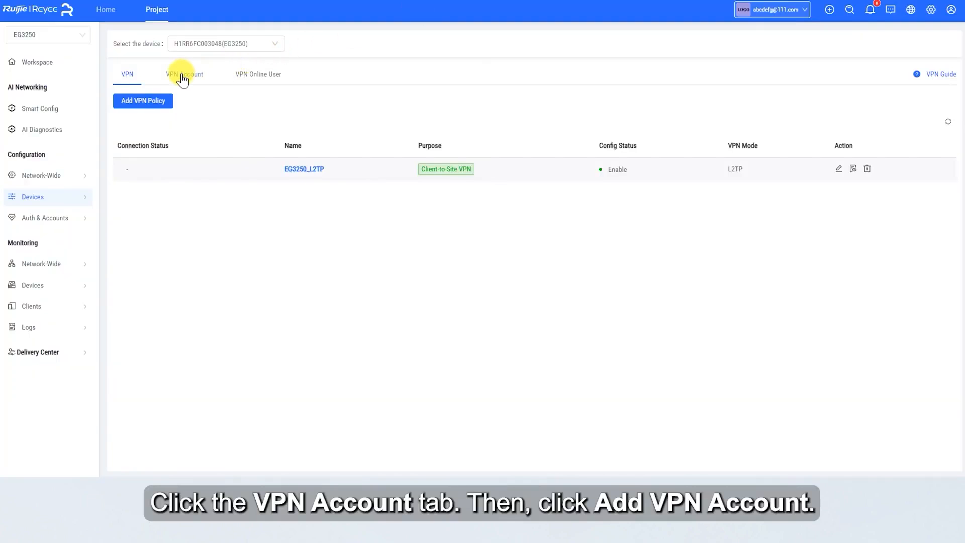
{"action": "left_click", "coordinate": [184, 75]}
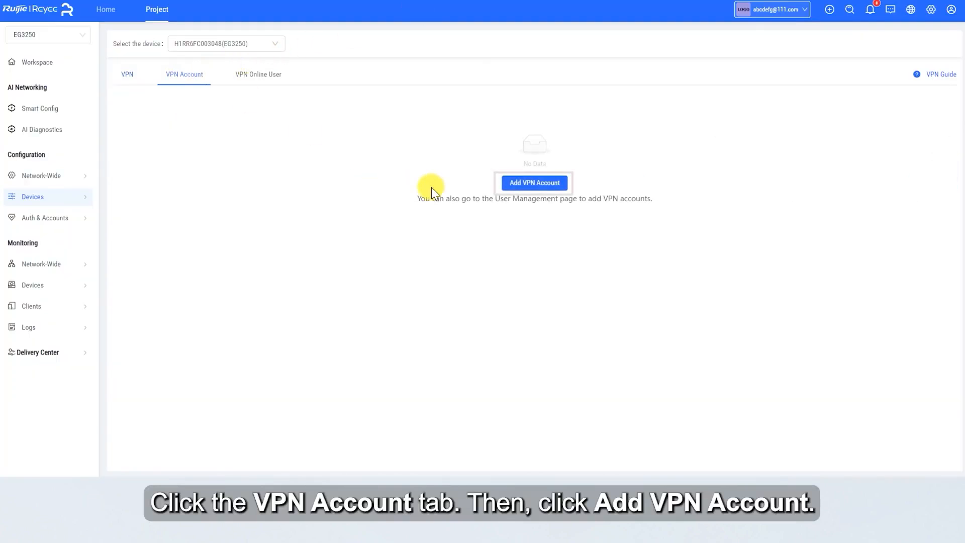
{"action": "left_click", "coordinate": [535, 183]}
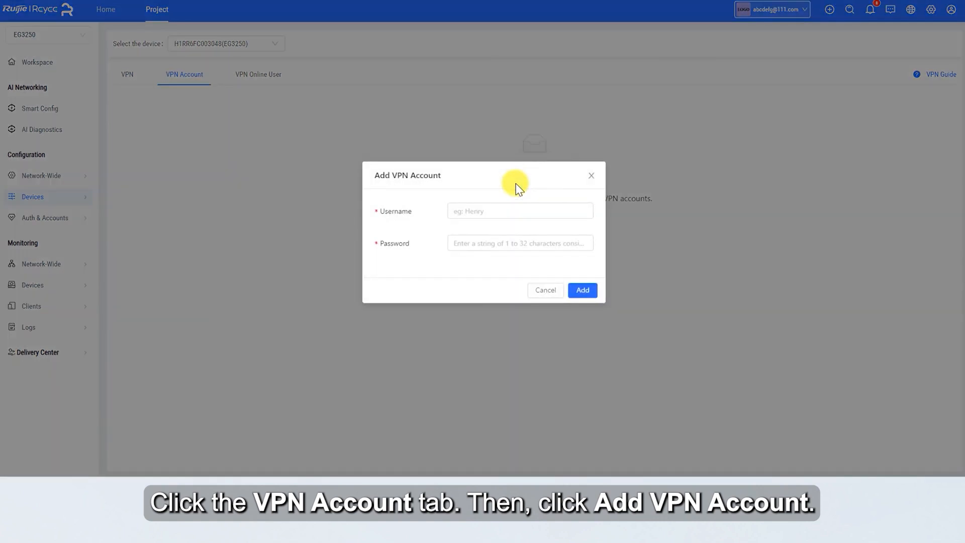
{"action": "left_click", "coordinate": [520, 212]}
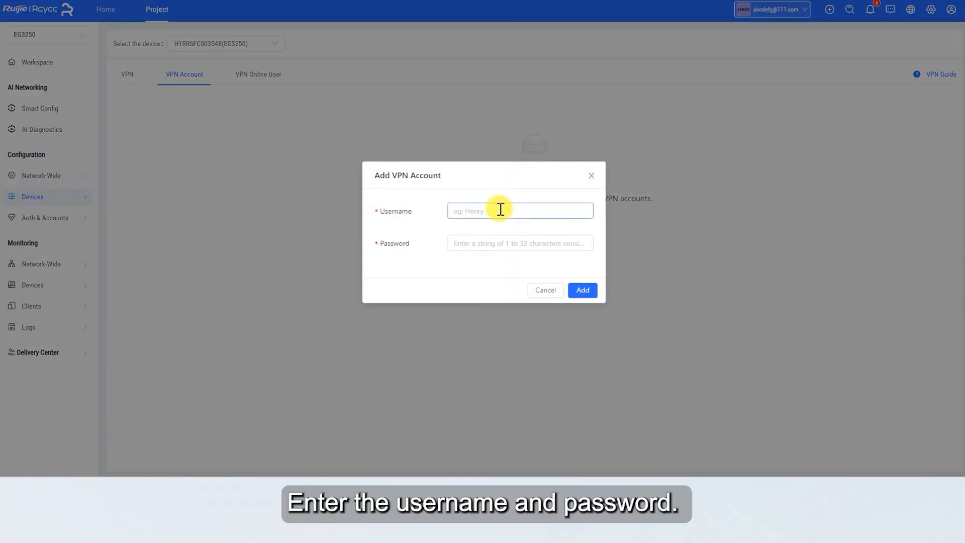
{"action": "type", "text": "User"}
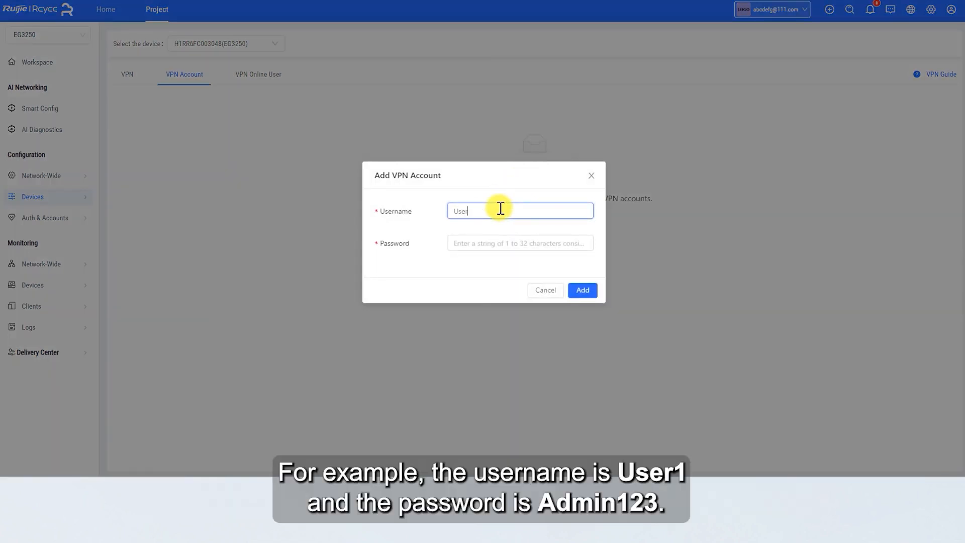
{"action": "left_click", "coordinate": [520, 242]}
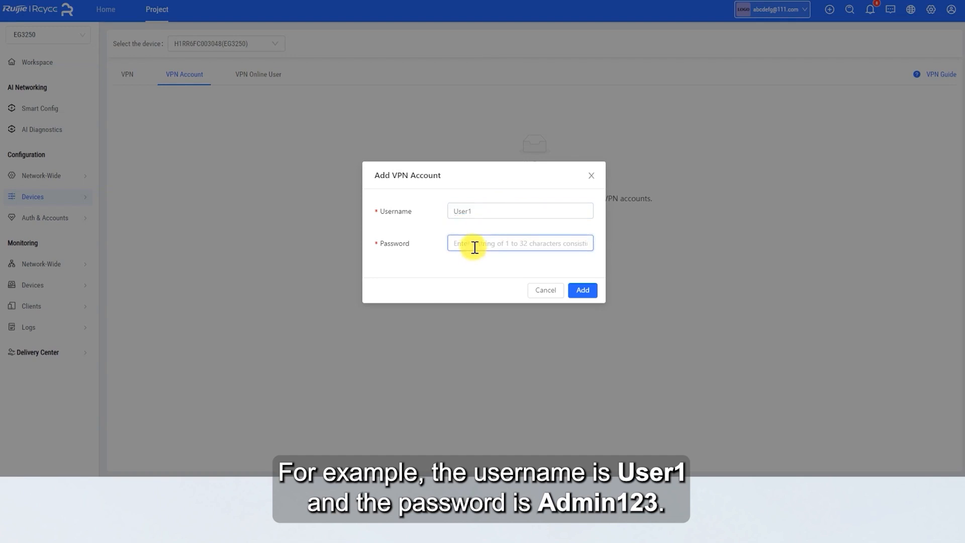
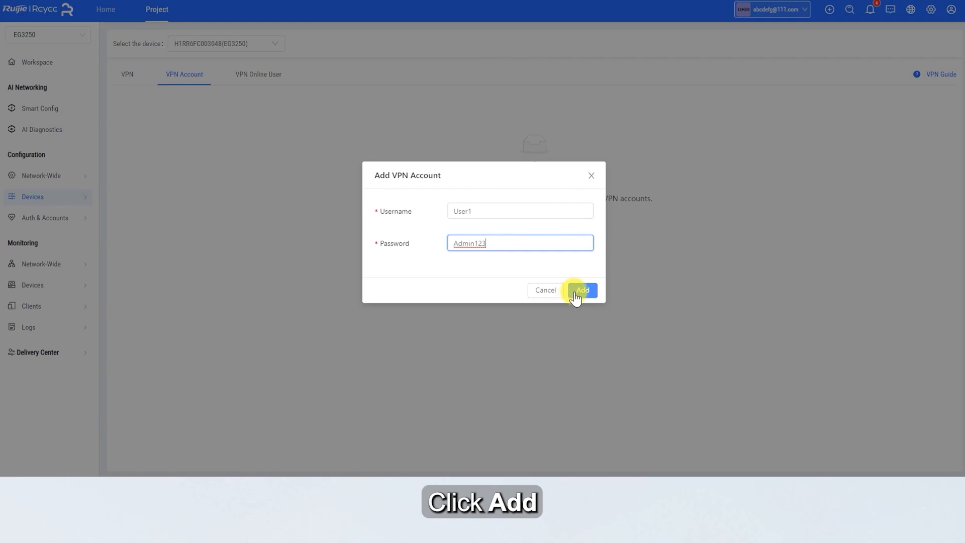
{"action": "left_click", "coordinate": [583, 290]}
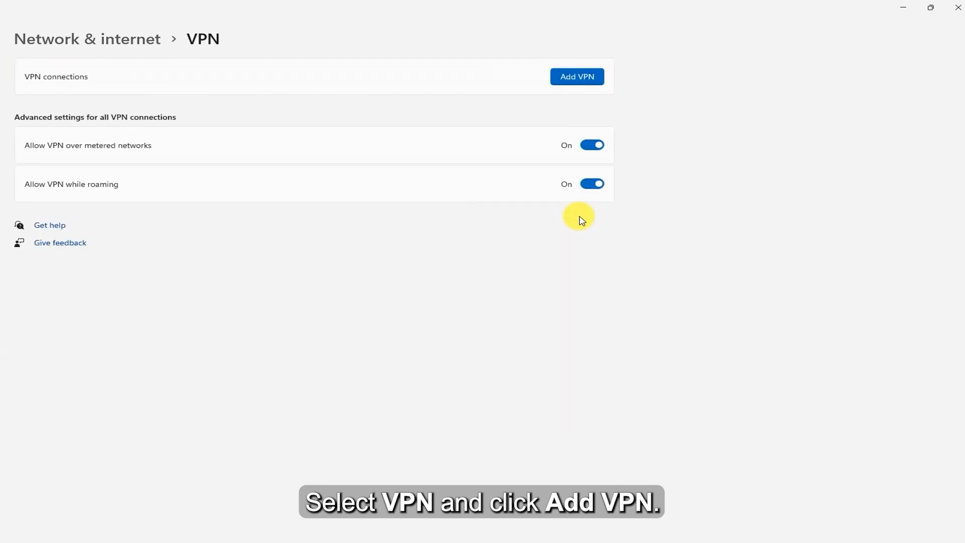
- Begin a Windows built-in VPN connection named L2TP to server 172.26.6.30
{"action": "left_click", "coordinate": [578, 76]}
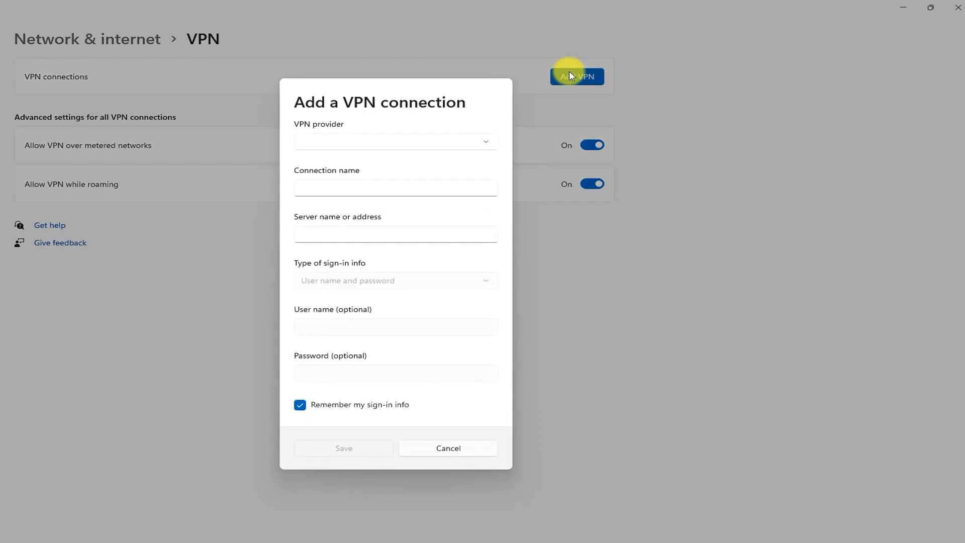
{"action": "mouse_move", "coordinate": [512, 104]}
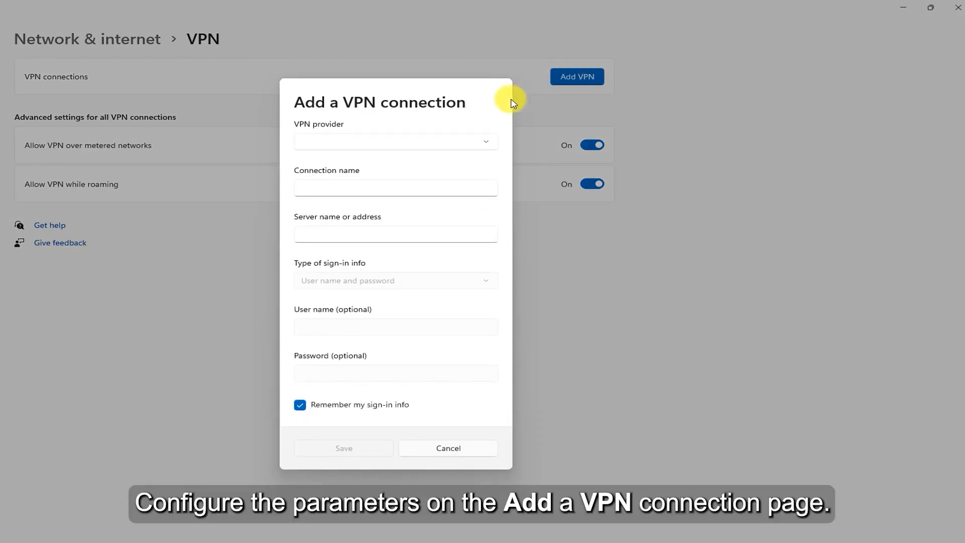
{"action": "left_click", "coordinate": [396, 142]}
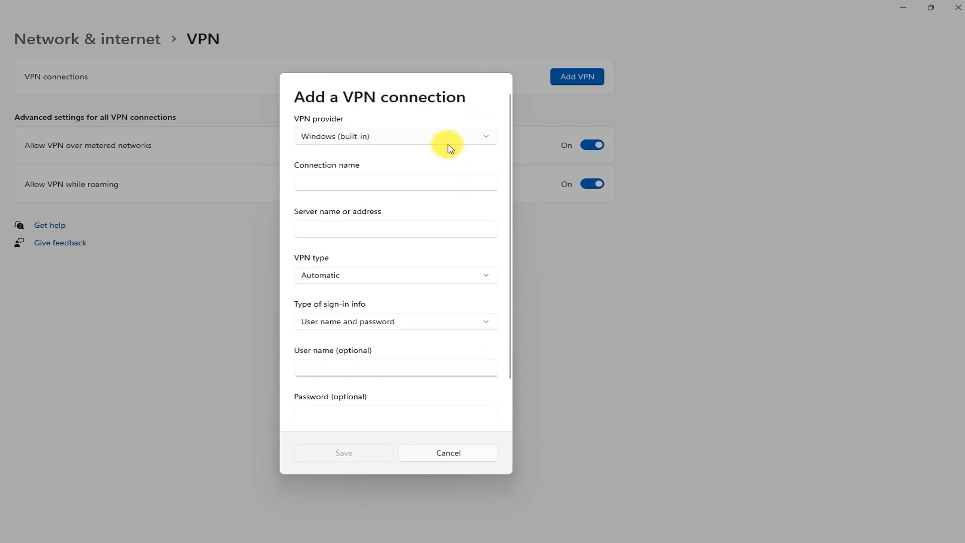
{"action": "left_click", "coordinate": [396, 183]}
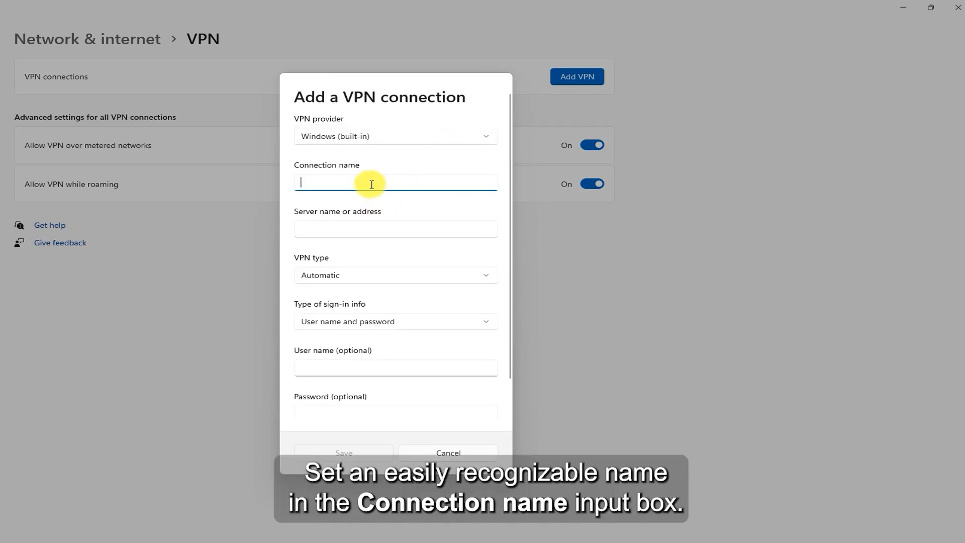
{"action": "type", "text": "L2TP"}
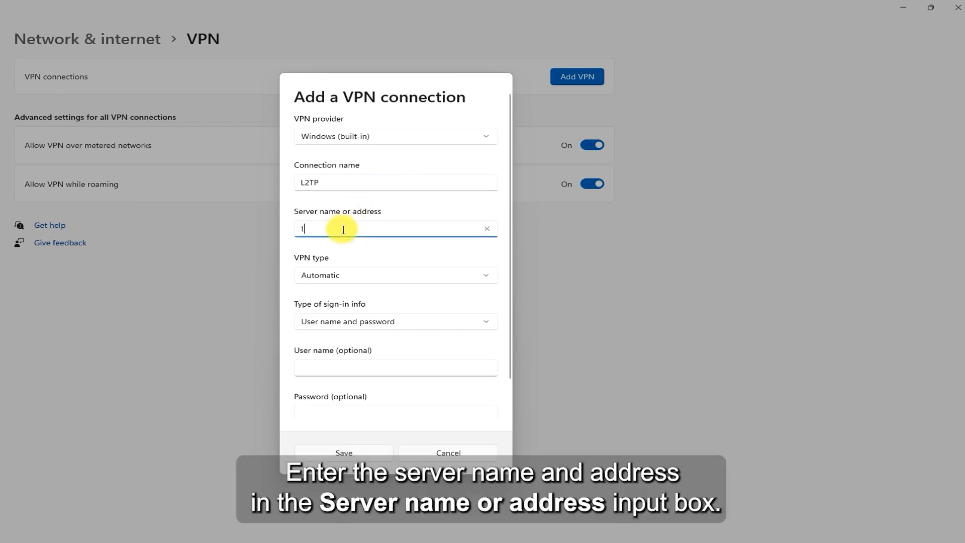
{"action": "type", "text": "72.26.6.30"}
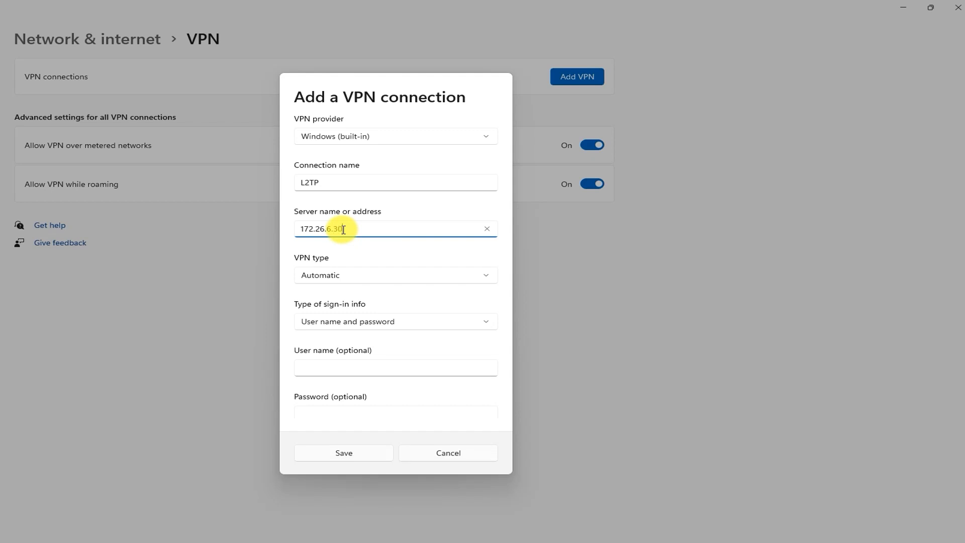
{"action": "left_click", "coordinate": [396, 274]}
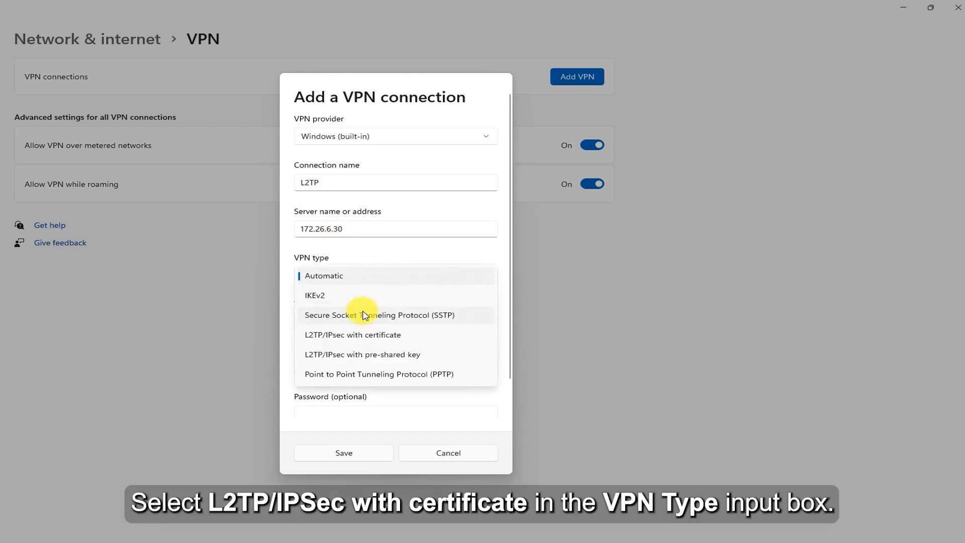
{"action": "left_click", "coordinate": [352, 334]}
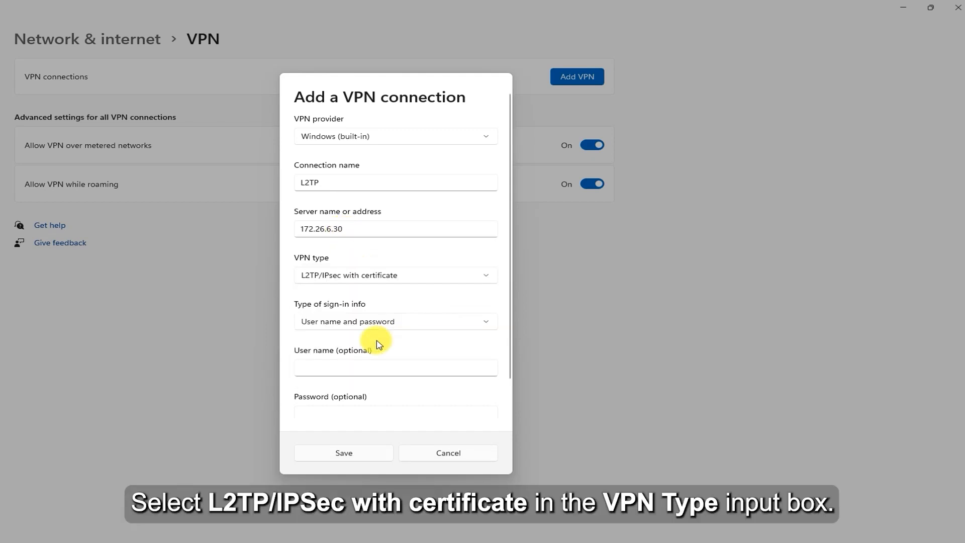
{"action": "left_click", "coordinate": [396, 322]}
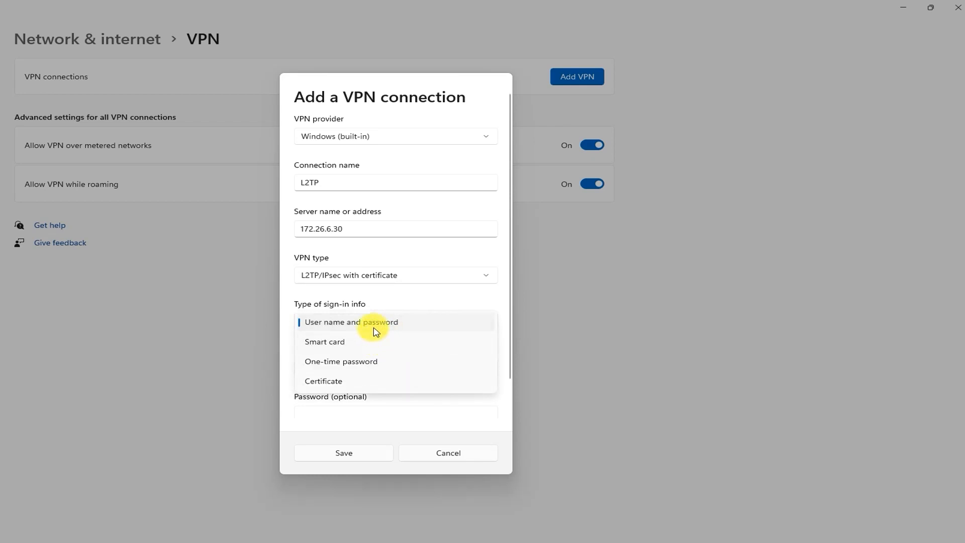
{"action": "left_click", "coordinate": [350, 322]}
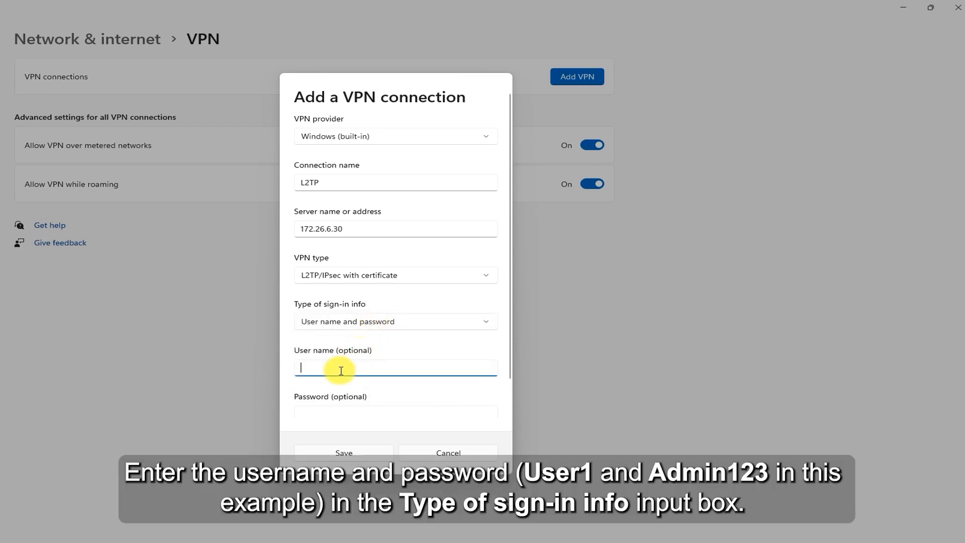
{"action": "type", "text": "User1"}
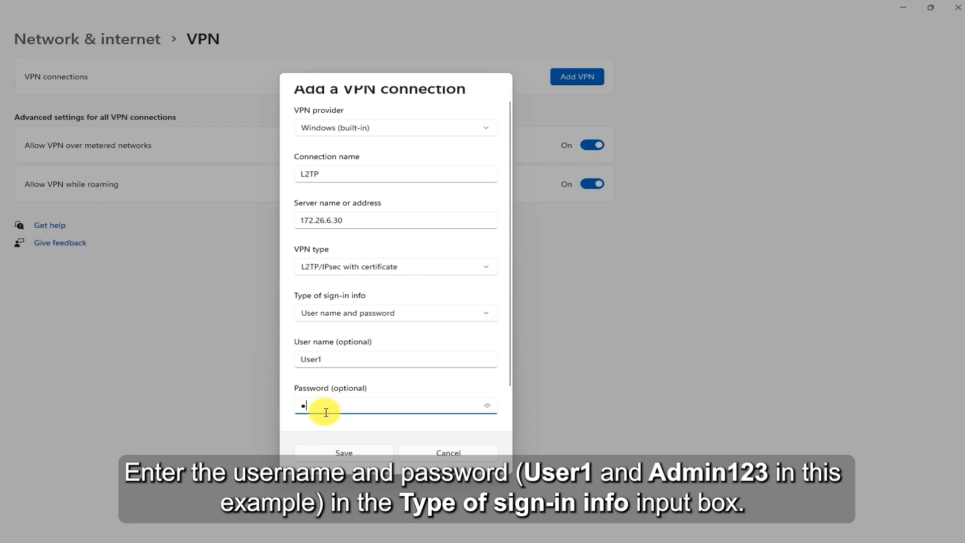
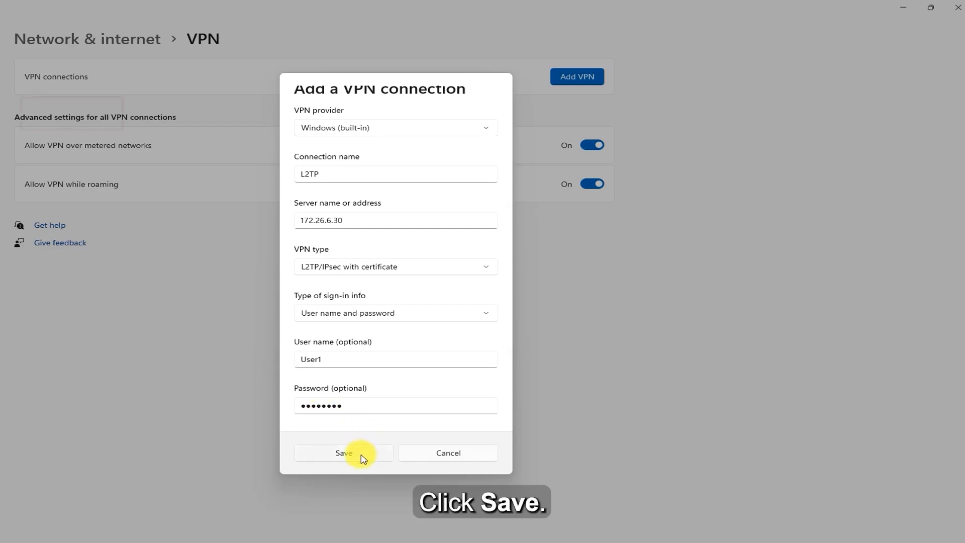
{"action": "left_click", "coordinate": [343, 453]}
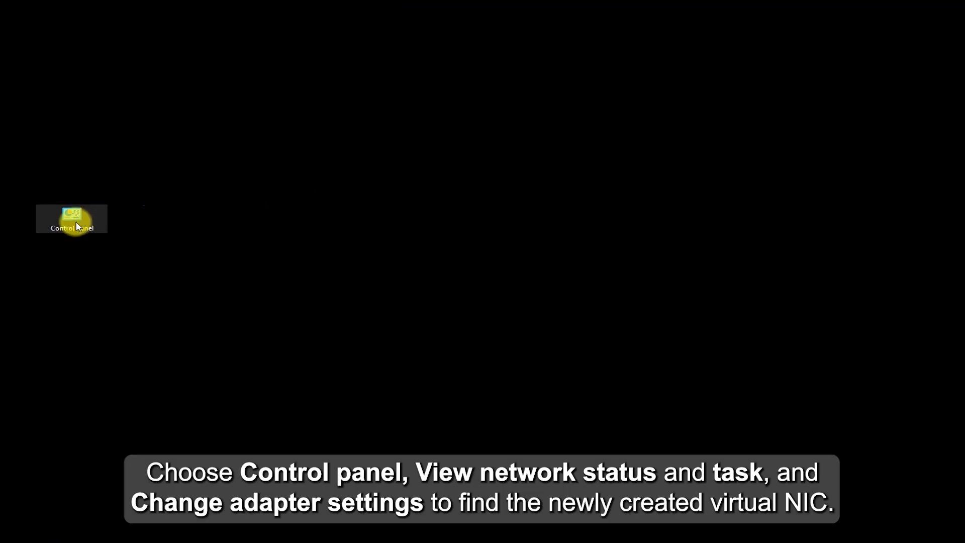
- In the L2TP adapter's Security properties, allow PAP, CHAP and MS-CHAP v2 authentication
{"action": "double_click", "coordinate": [73, 215]}
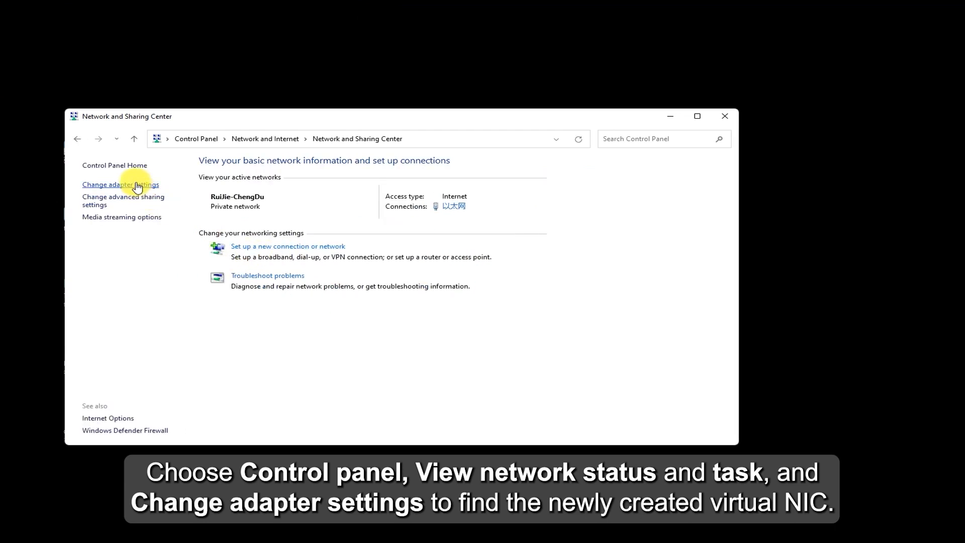
{"action": "left_click", "coordinate": [121, 185]}
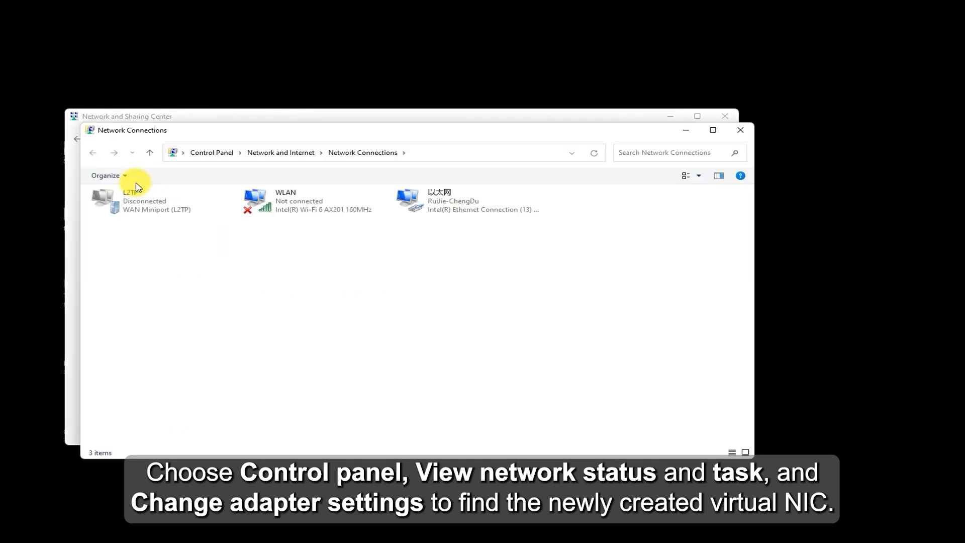
{"action": "right_click", "coordinate": [146, 201]}
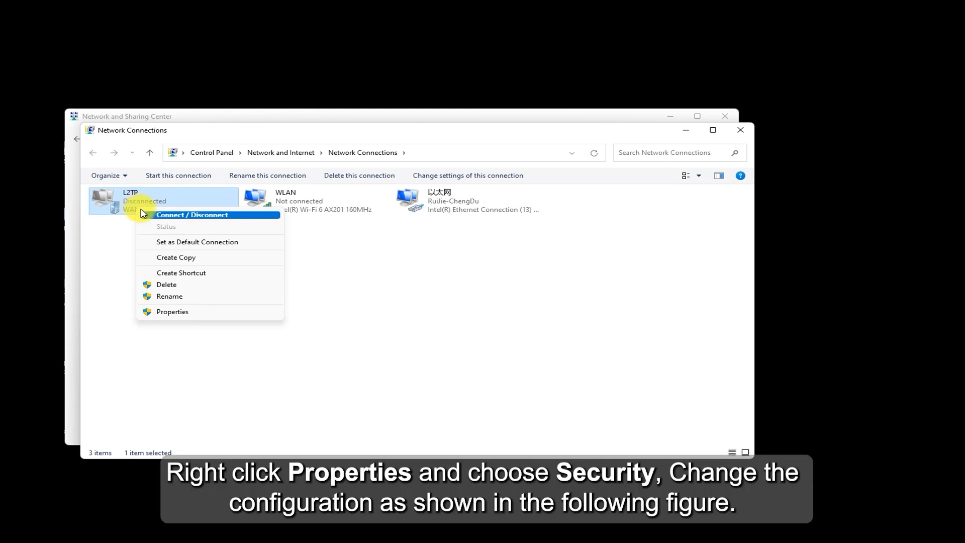
{"action": "left_click", "coordinate": [172, 312]}
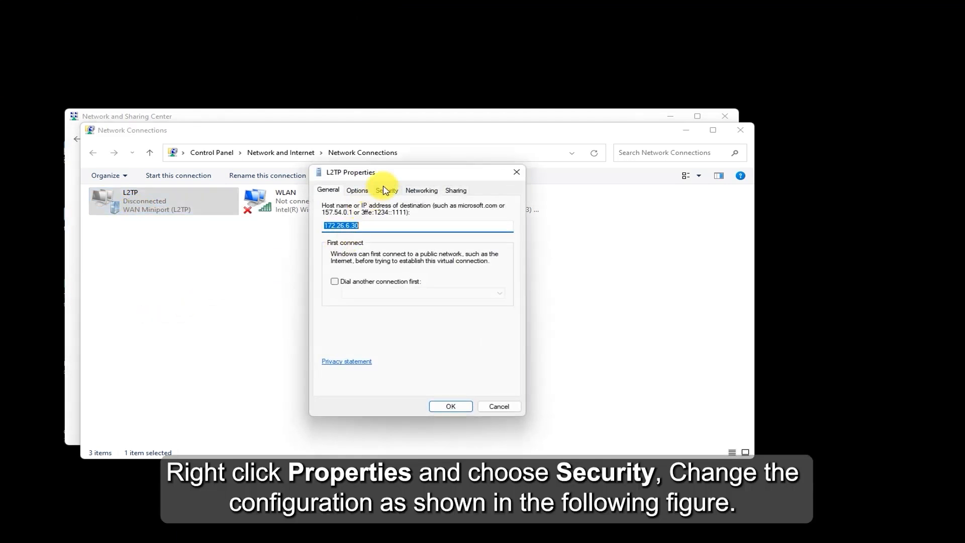
{"action": "left_click", "coordinate": [387, 190]}
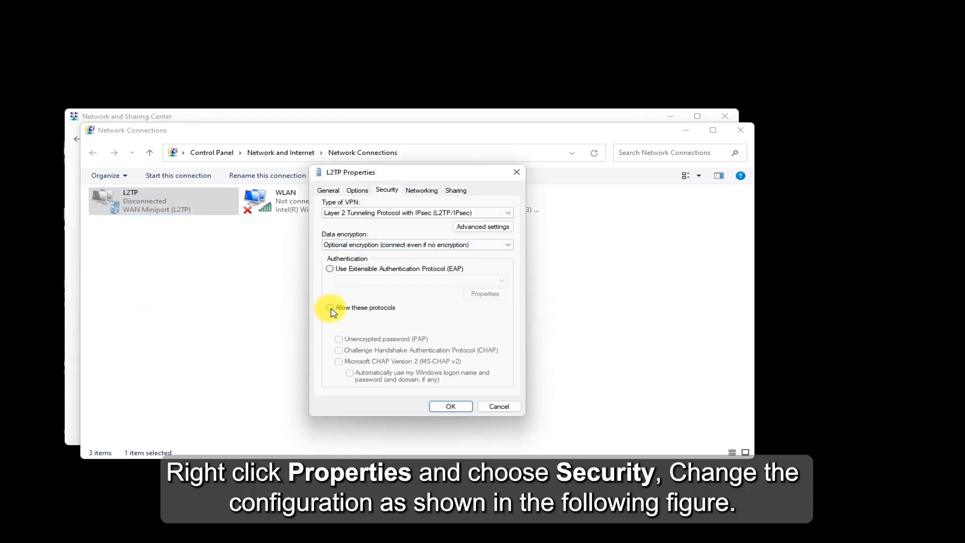
{"action": "left_click", "coordinate": [330, 308]}
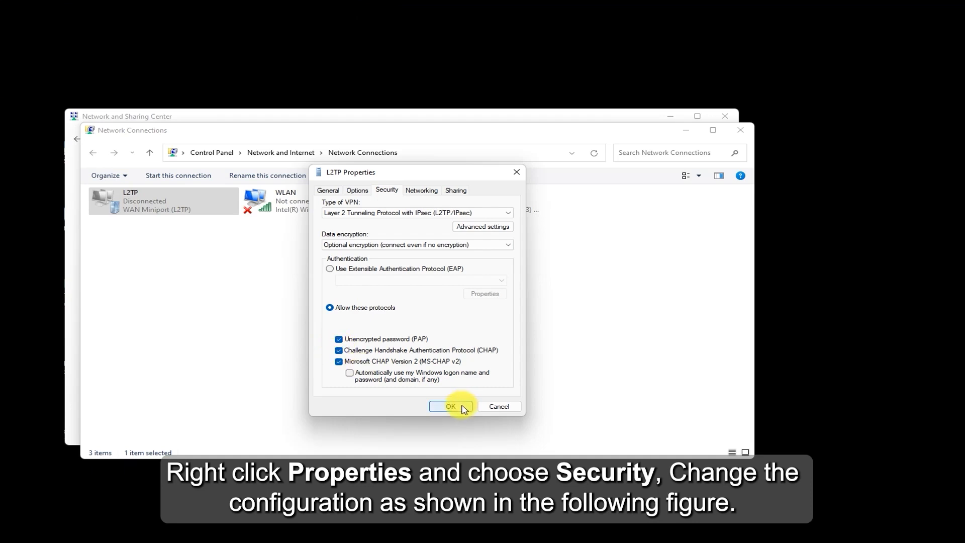
{"action": "left_click", "coordinate": [450, 406]}
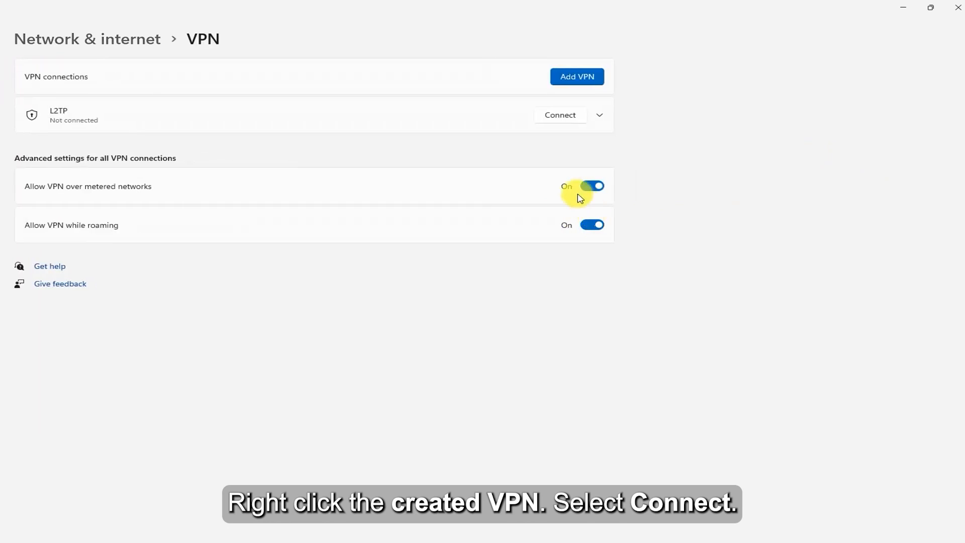
- Connect to the L2TP VPN from the Windows Settings VPN page
{"action": "left_click", "coordinate": [562, 114]}
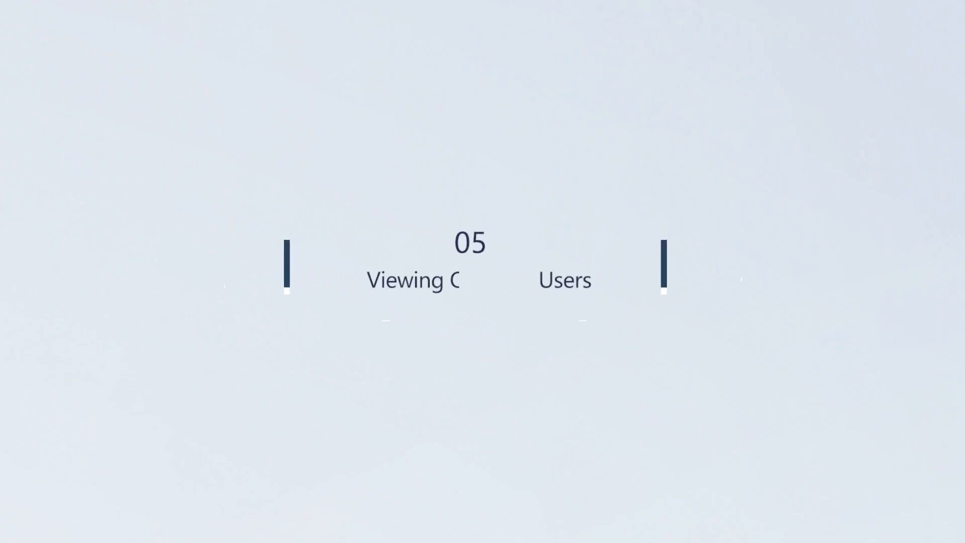
- View the EG3250 gateway's VPN Online User list
{"action": "left_click", "coordinate": [255, 87]}
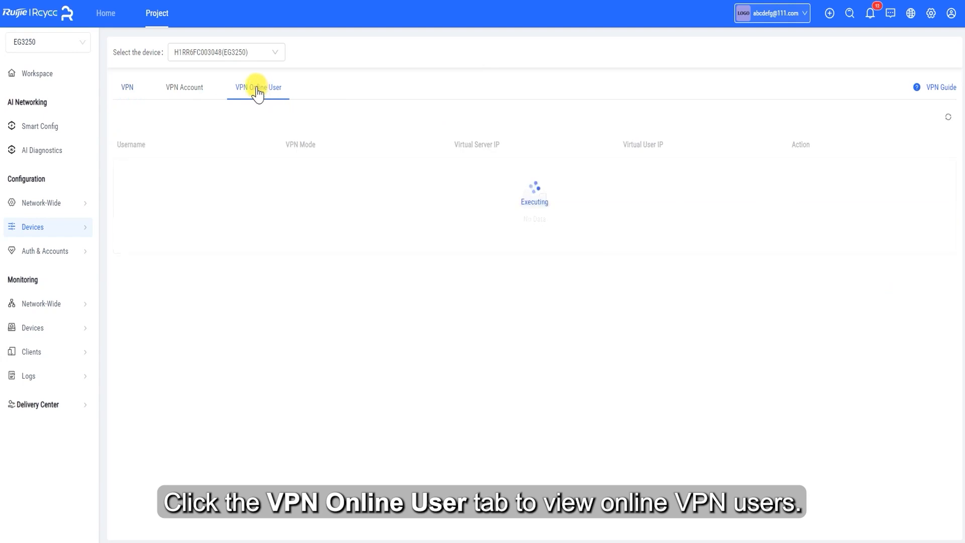